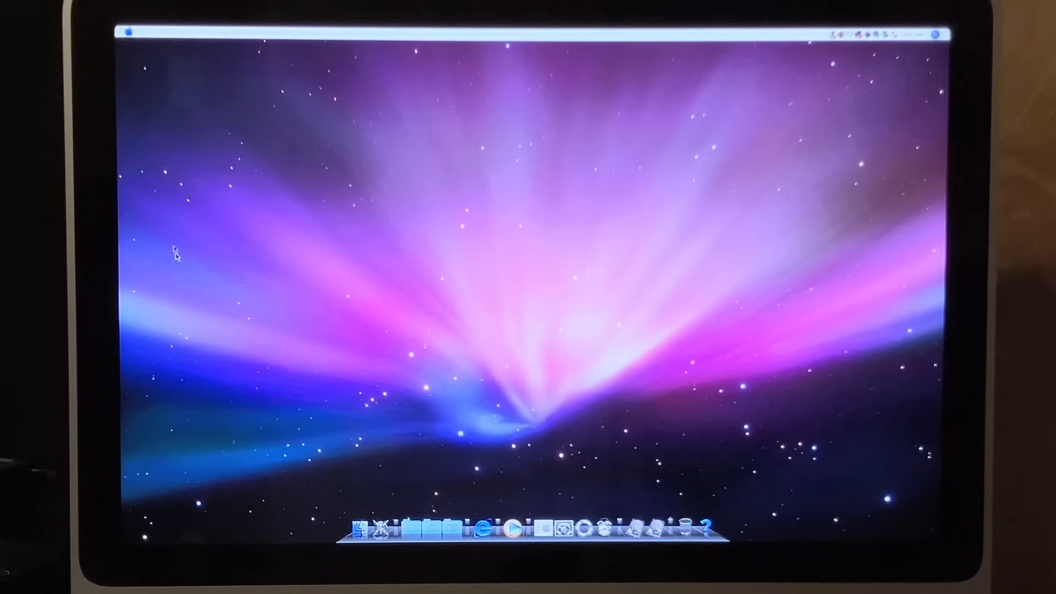
mouse_move(307, 61)
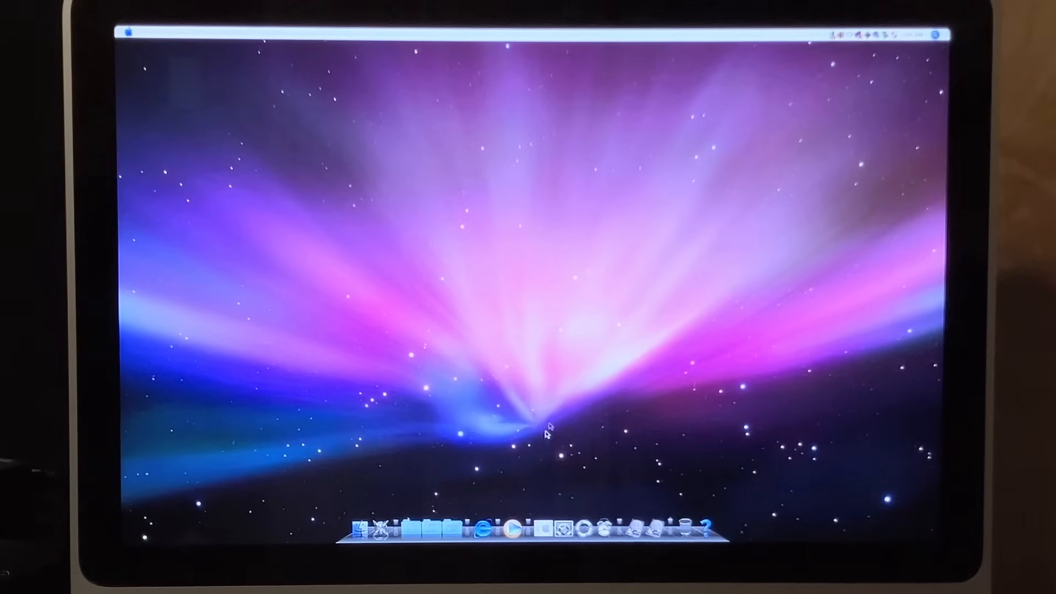
mouse_move(426, 286)
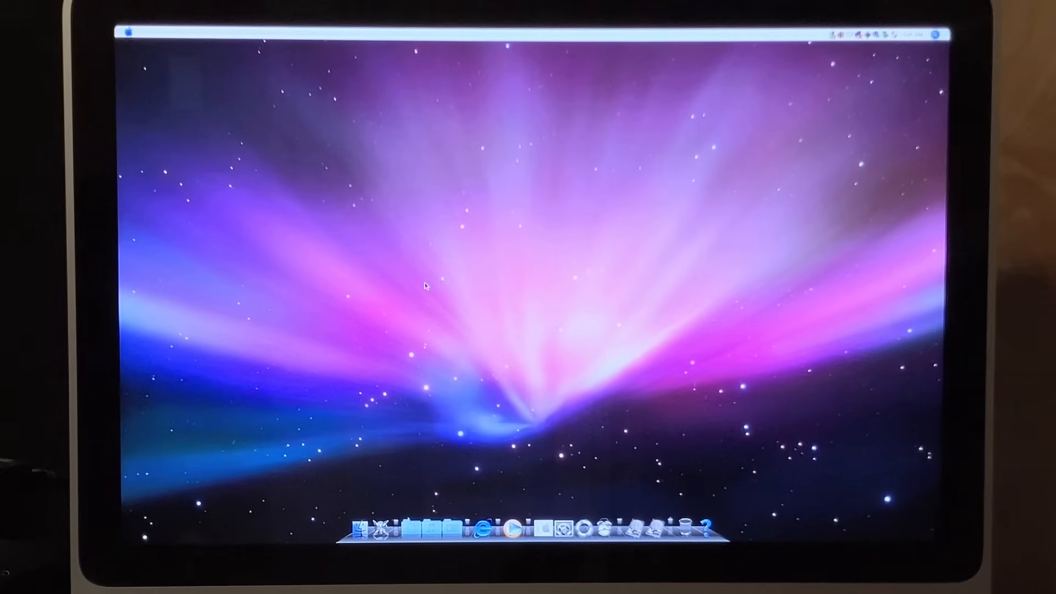